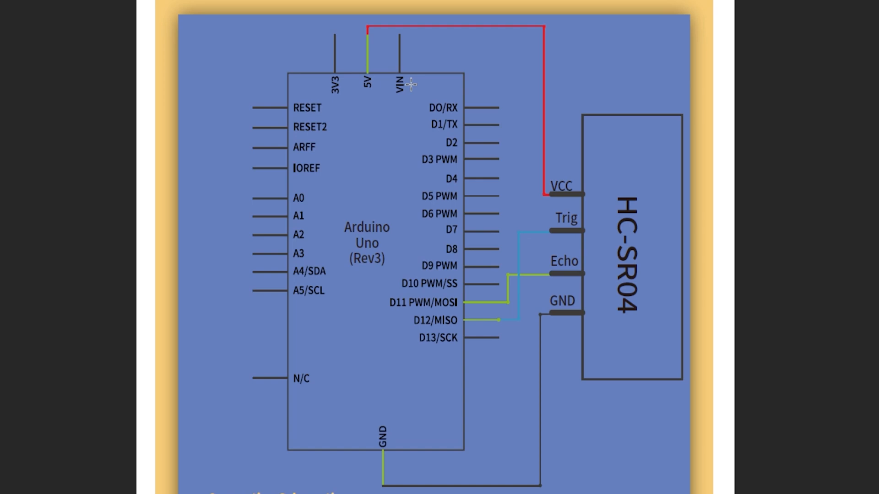
pyautogui.moveTo(408, 118)
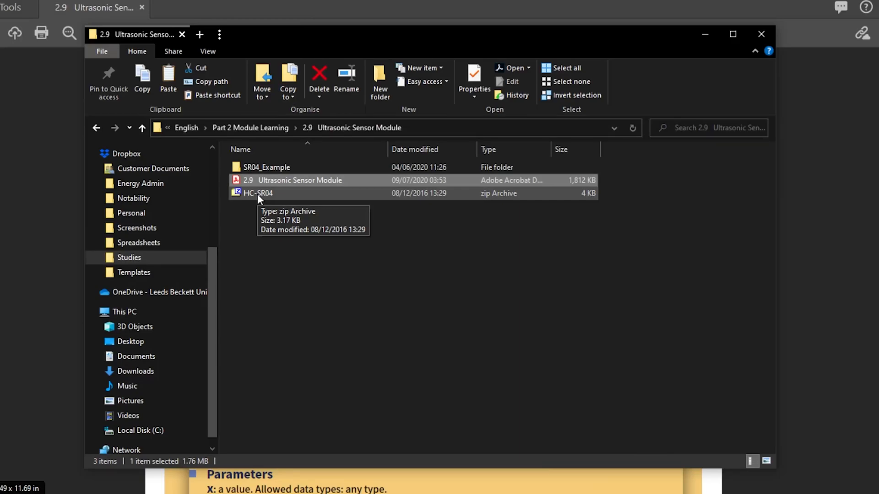
# Open the SR04_Example folder from the module folder in File Explorer.
pyautogui.click(267, 167)
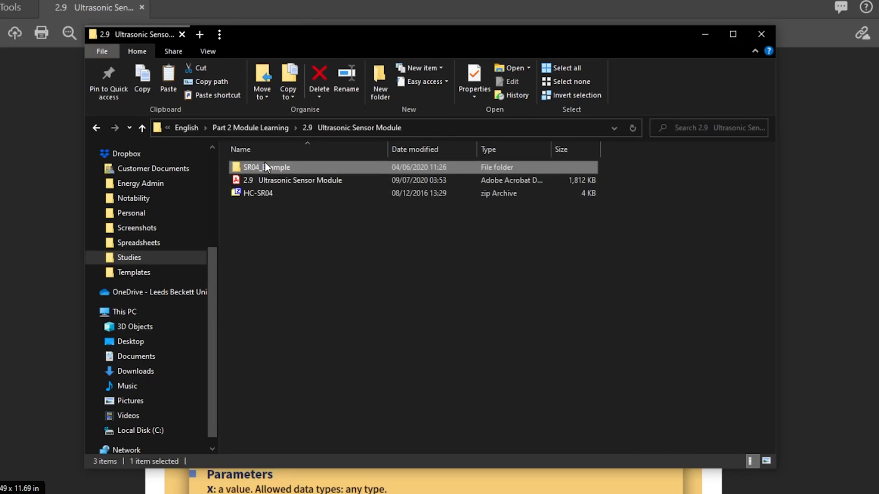
pyautogui.doubleClick(266, 167)
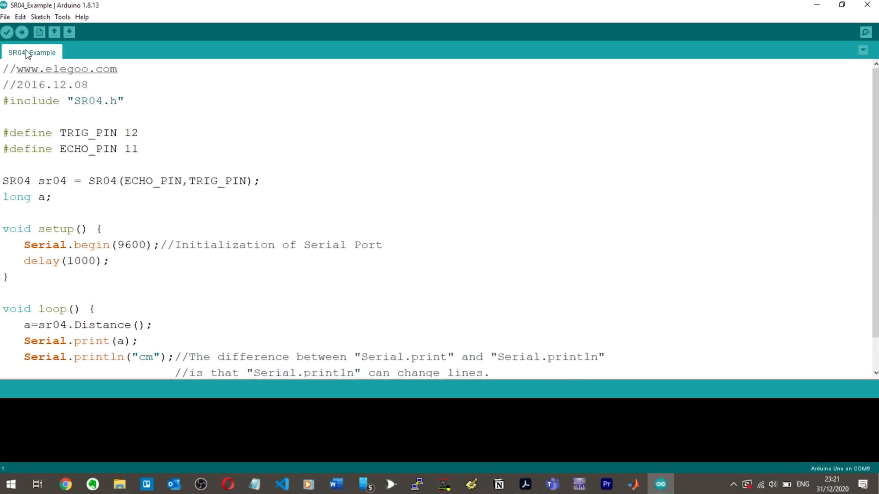
# Try uploading SR04_Example, get the 'SR04.h: No such file or directory' error, and return to the module folder.
pyautogui.click(22, 32)
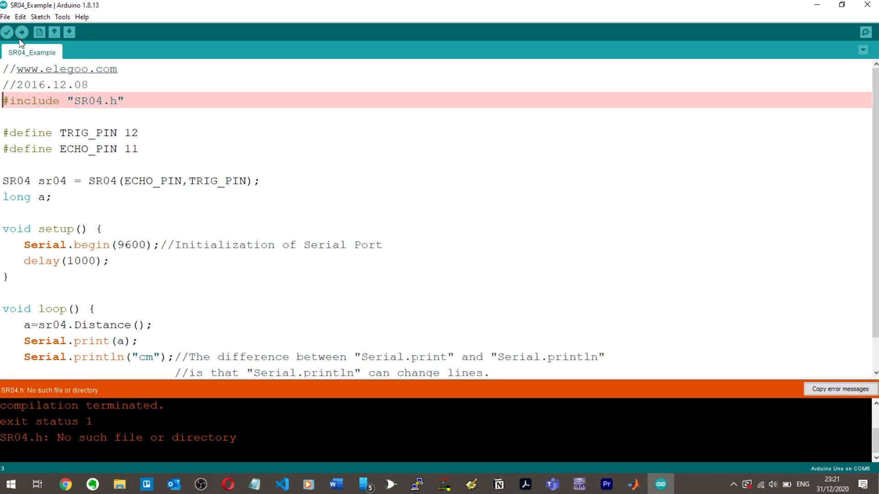
pyautogui.click(119, 484)
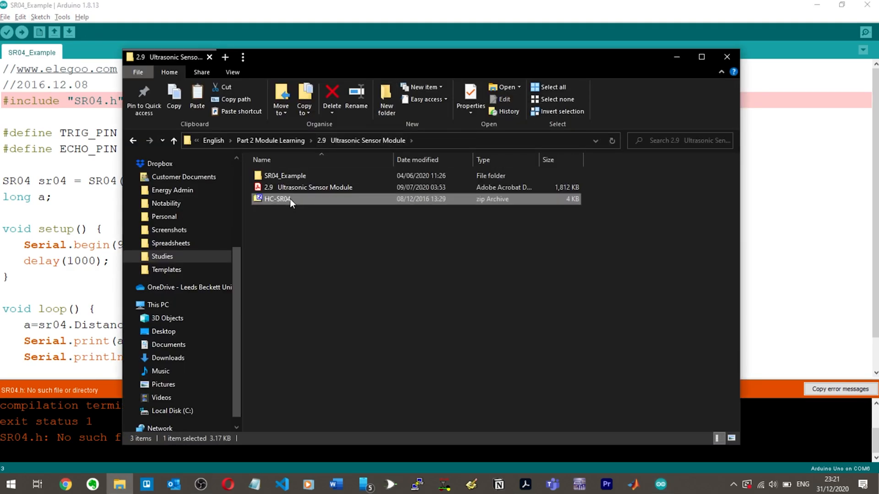
# Extract SR04.h from HC-SR04.zip into the 2.9 Ultrasonic Sensor Module folder using 7-Zip.
pyautogui.doubleClick(275, 199)
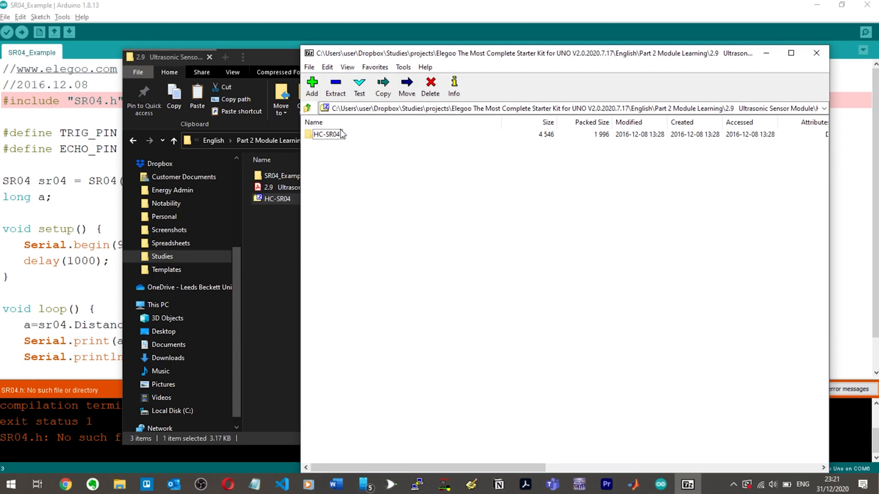
pyautogui.doubleClick(328, 134)
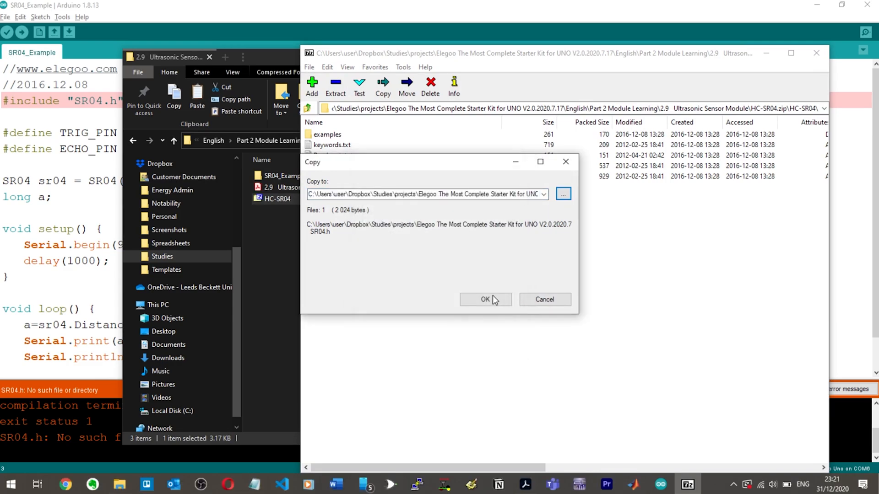
pyautogui.click(484, 299)
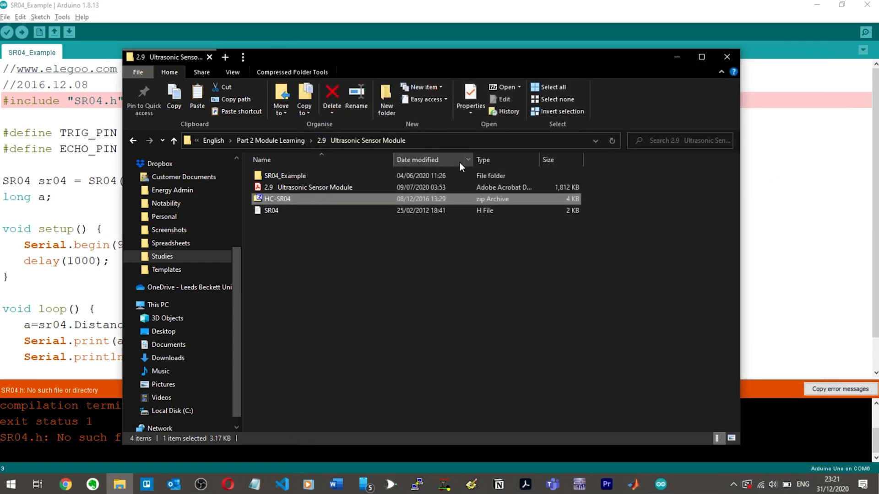
pyautogui.click(271, 210)
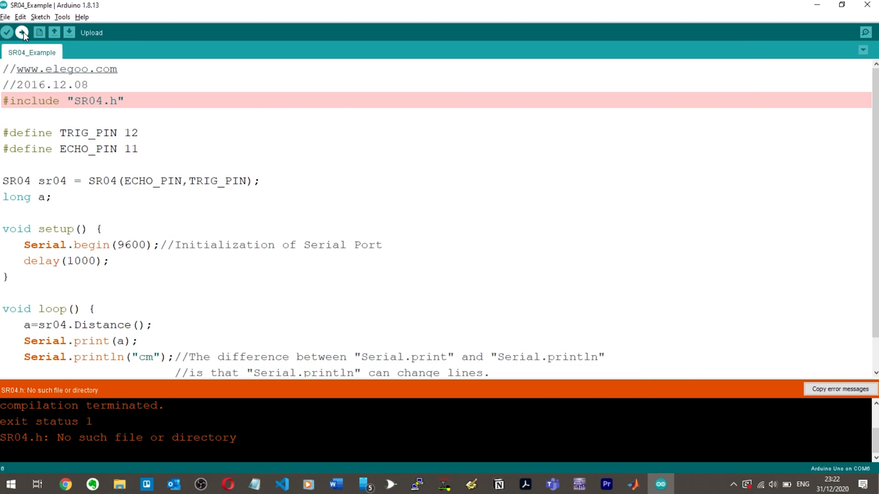
# Update the MFRC522 library and re-upload, which now fails on undefined SR04::Distance().
pyautogui.click(22, 32)
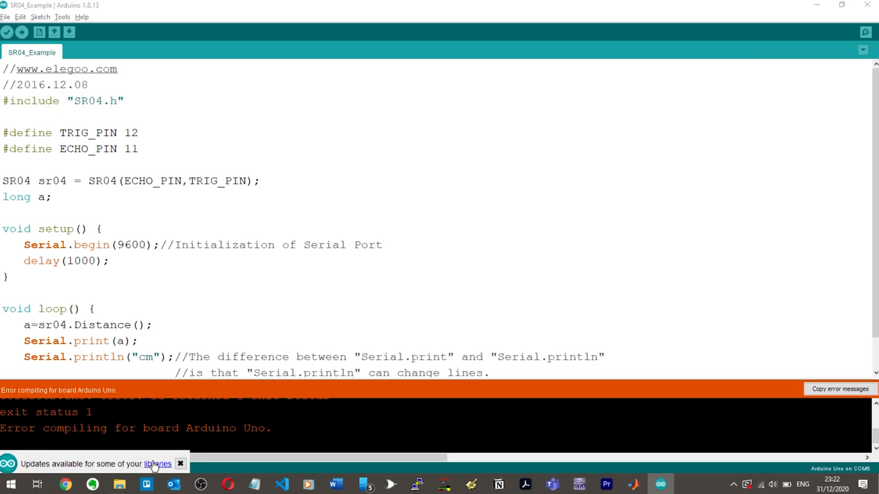
pyautogui.click(180, 465)
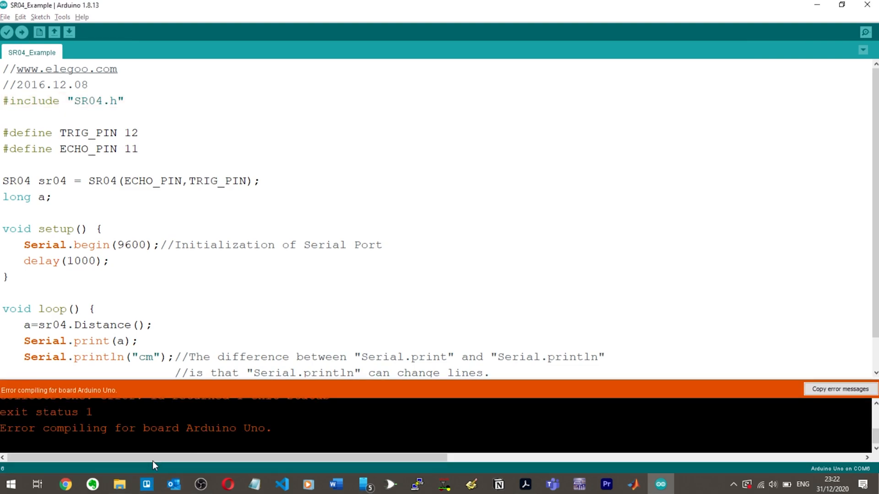
pyautogui.moveTo(167, 418)
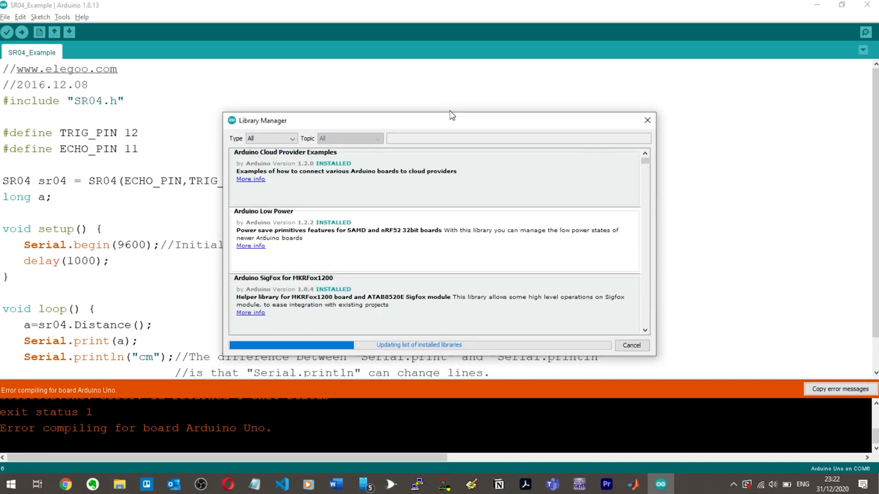
pyautogui.click(271, 138)
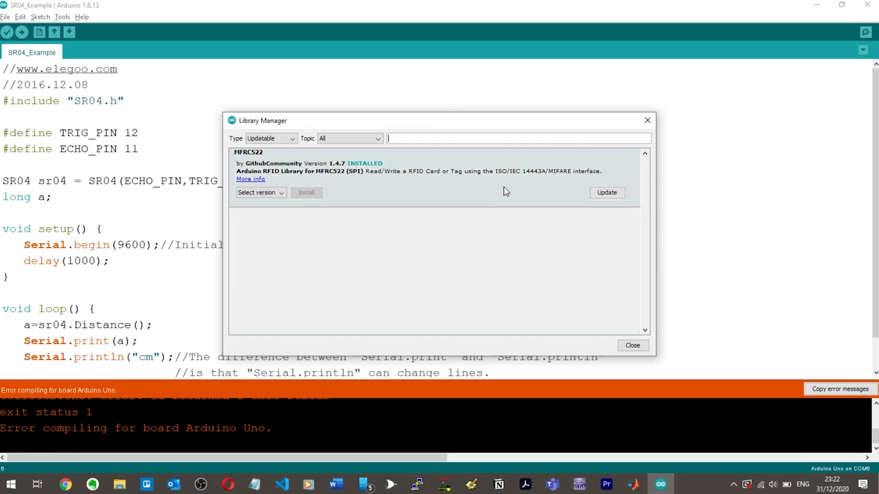
pyautogui.click(607, 192)
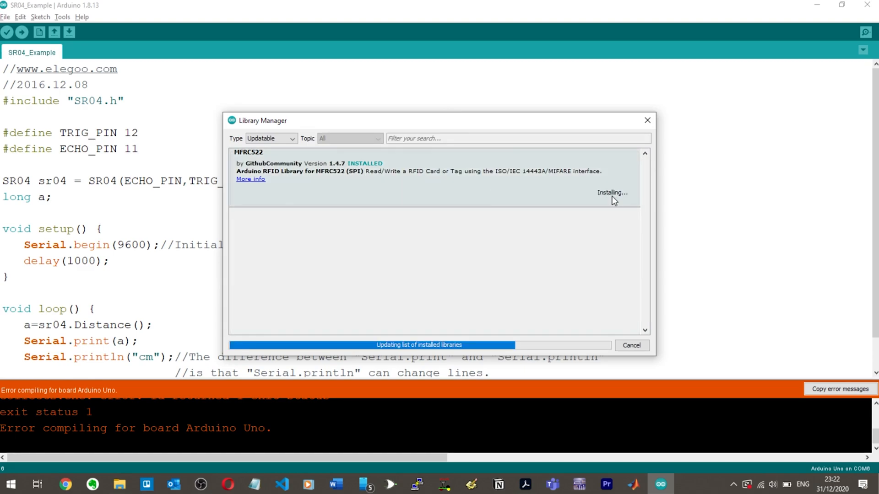
pyautogui.click(22, 32)
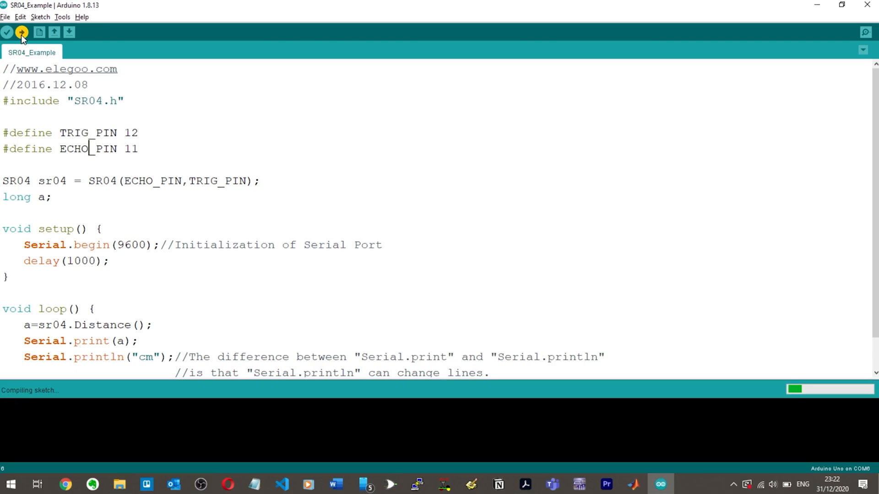
pyautogui.click(21, 32)
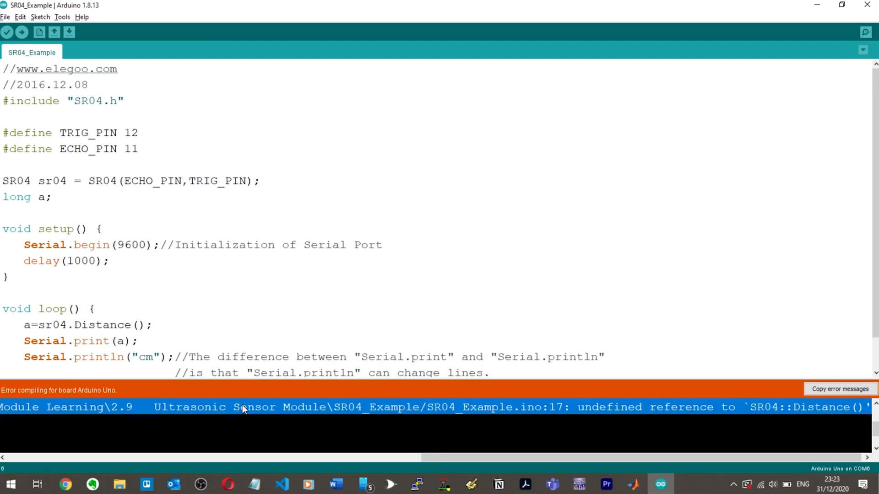
pyautogui.moveTo(248, 436)
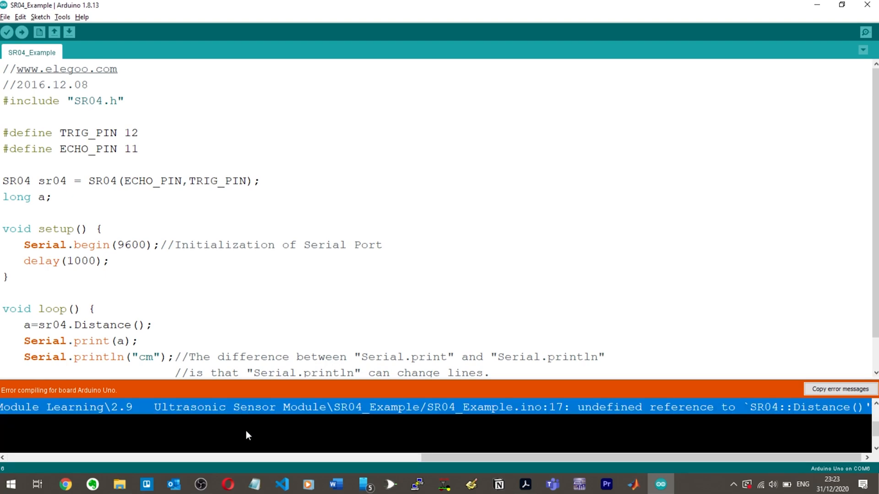
pyautogui.moveTo(311, 412)
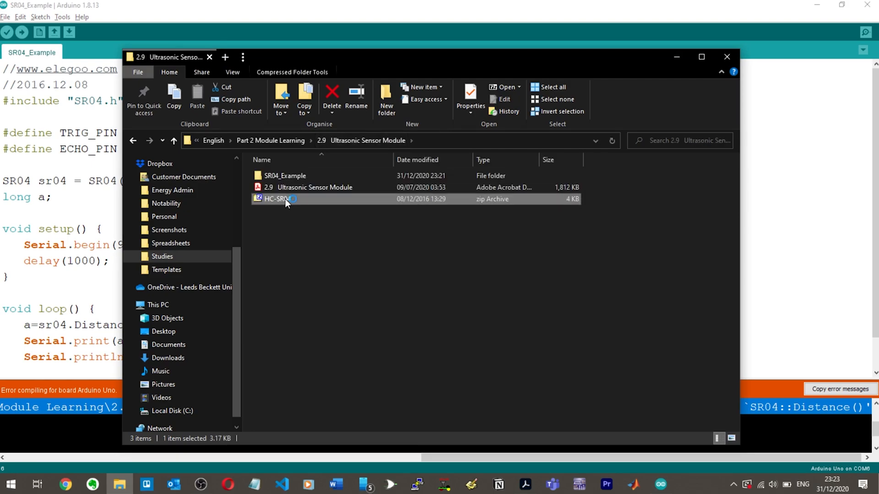
# Extract SR04.cpp from HC-SR04.zip and place it in SR04_Example beside SR04.h.
pyautogui.doubleClick(278, 200)
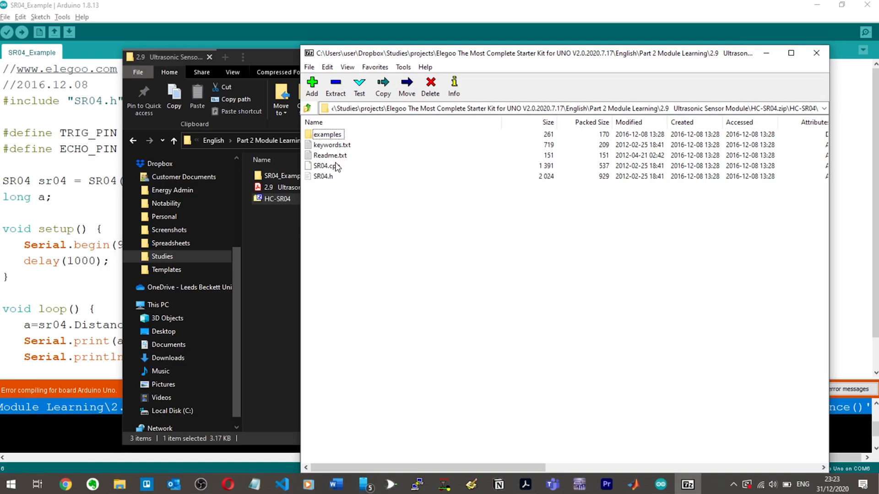
pyautogui.click(327, 166)
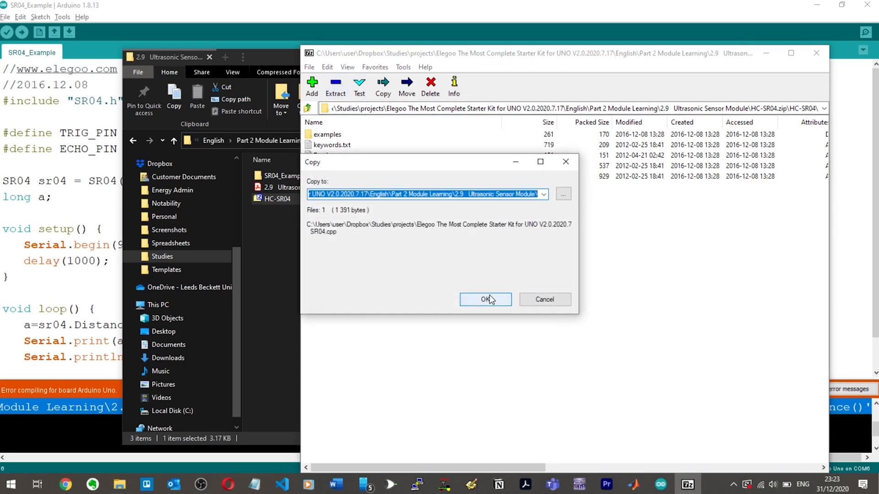
pyautogui.click(485, 299)
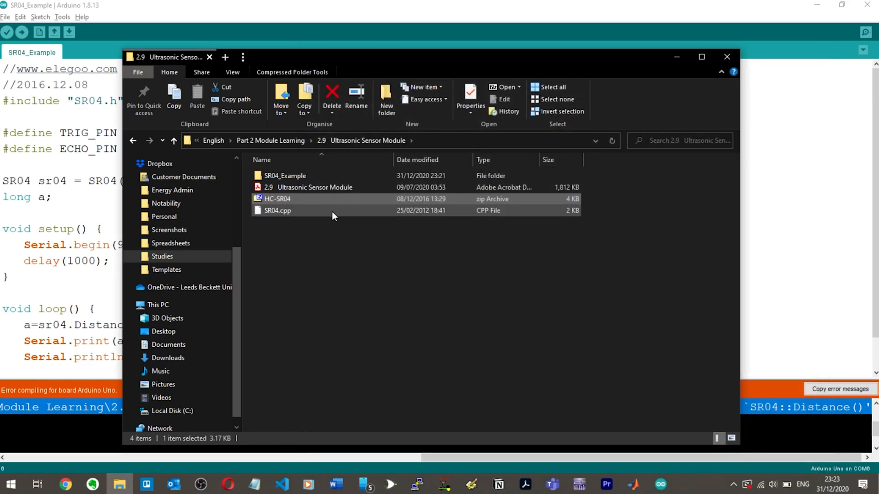
pyautogui.click(278, 210)
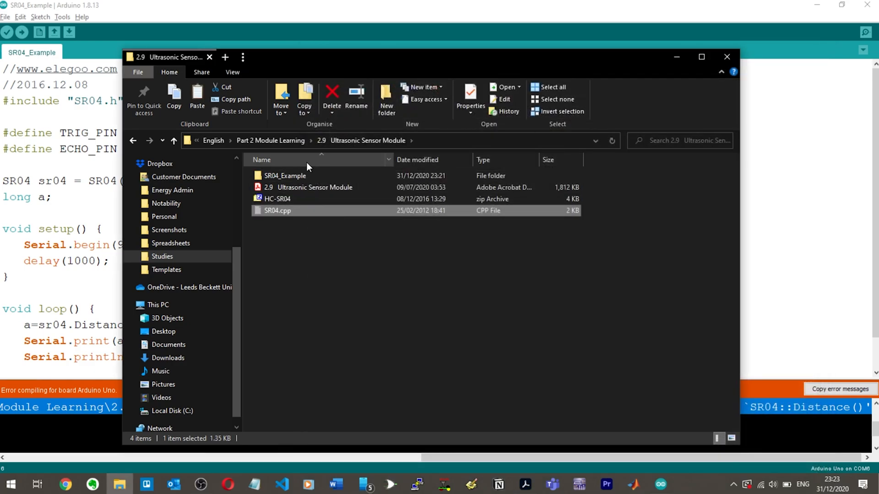
pyautogui.doubleClick(284, 175)
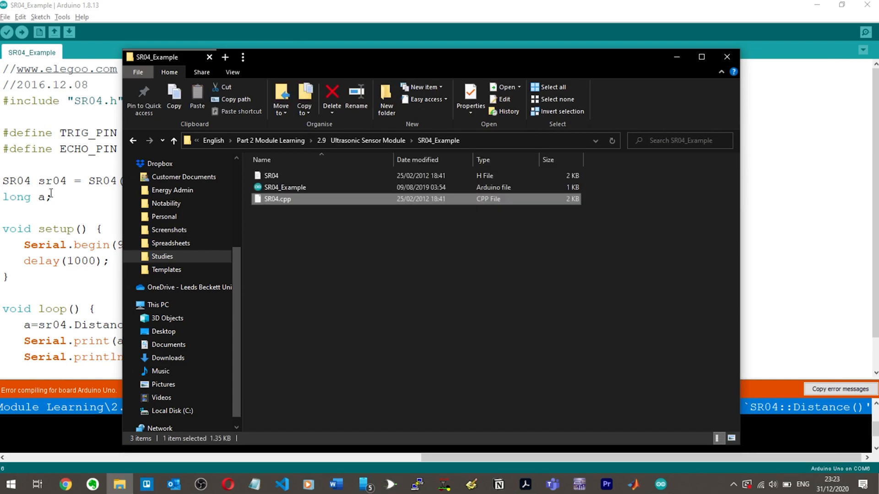
pyautogui.click(22, 32)
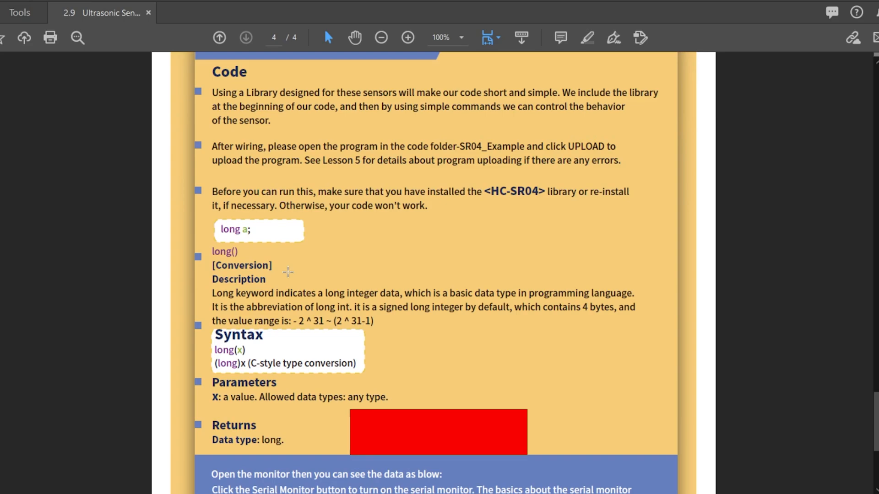
# View page 4 of the PDF guide, the Code section on installing the HC-SR04 library.
pyautogui.click(438, 431)
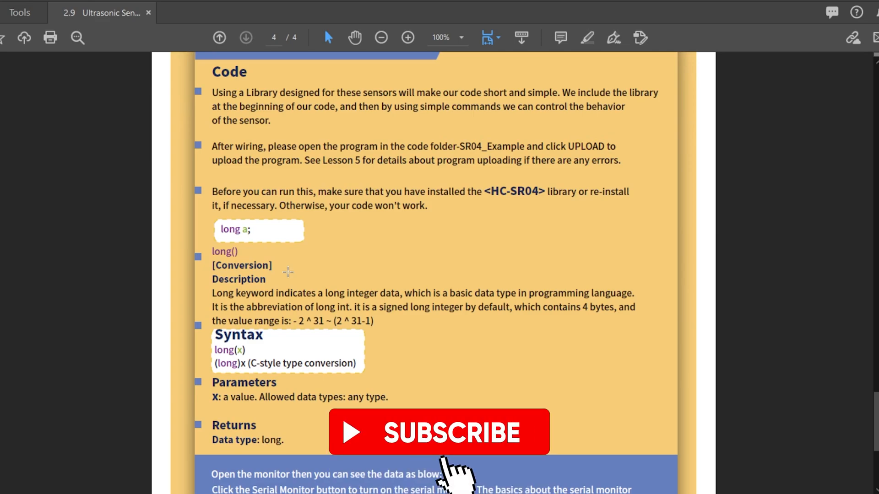
pyautogui.click(439, 432)
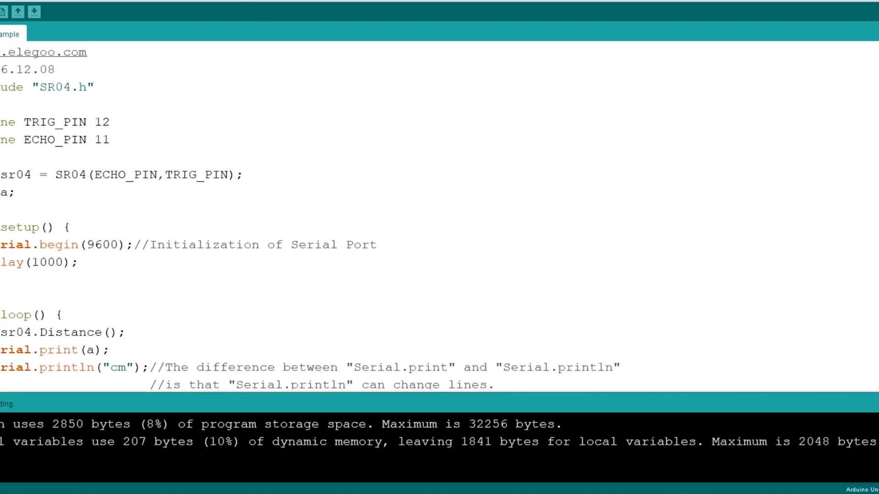
# Search the Library Manager for 'hc-sr' and inspect the HC-SR04 library entry.
pyautogui.write('hc-sr04')
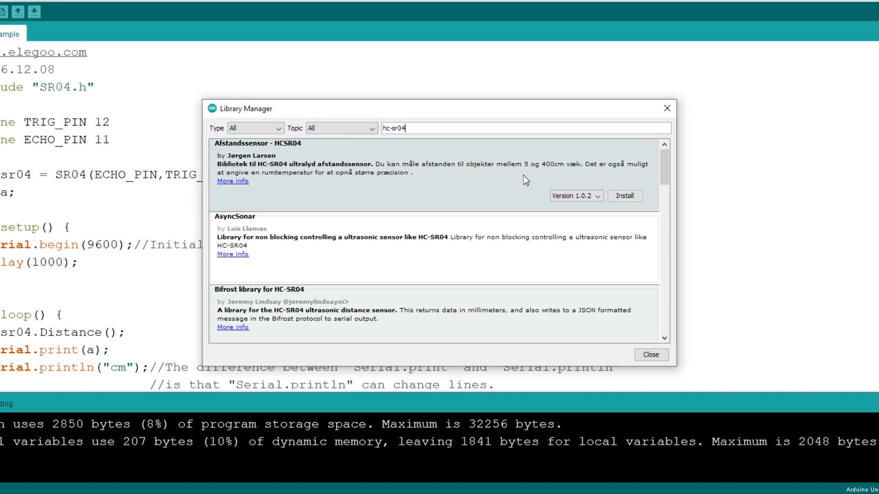
pyautogui.moveTo(429, 254)
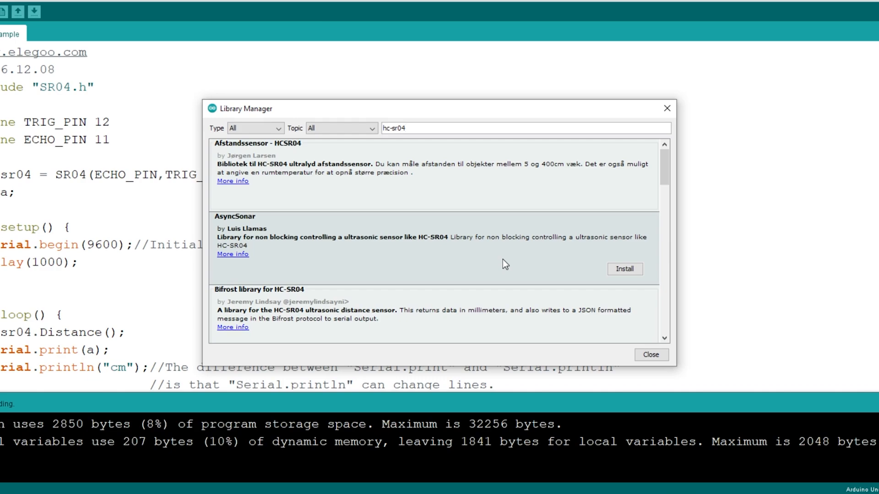
pyautogui.scroll(-3)
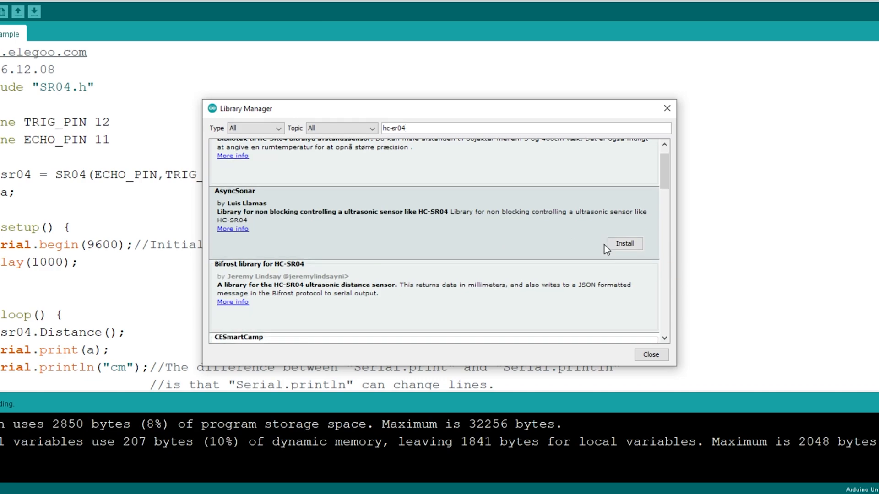
pyautogui.scroll(-3)
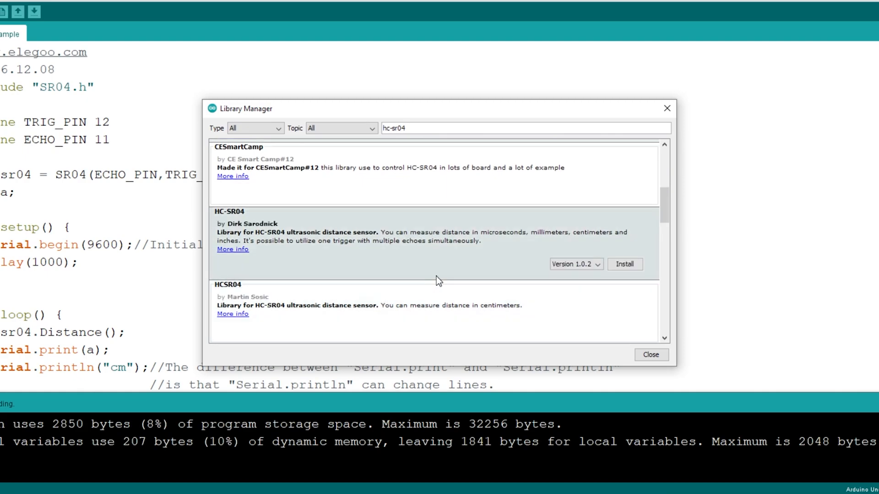
pyautogui.click(624, 265)
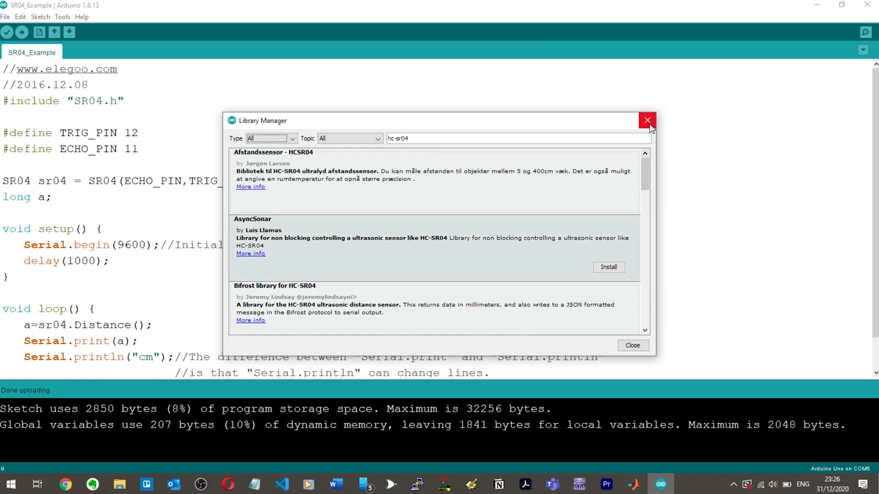
# Close the Library Manager, upload SR04_Example to the Arduino Uno, and review the loop code.
pyautogui.click(648, 120)
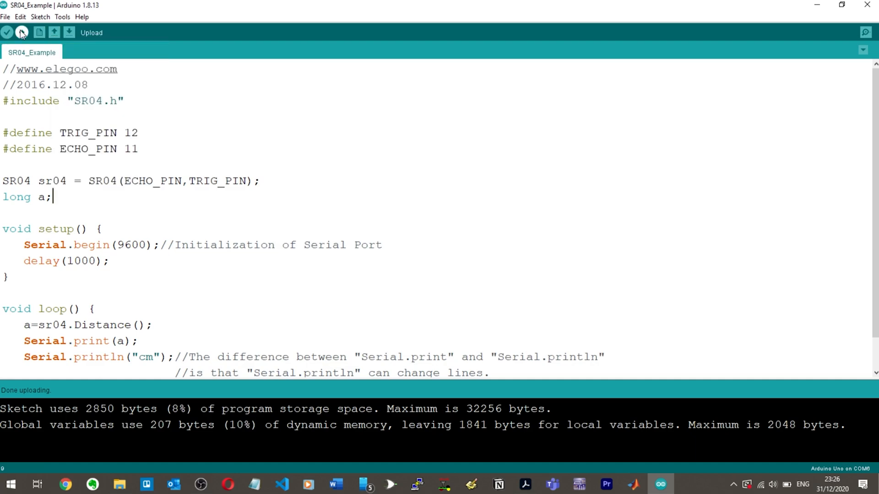
pyautogui.click(22, 33)
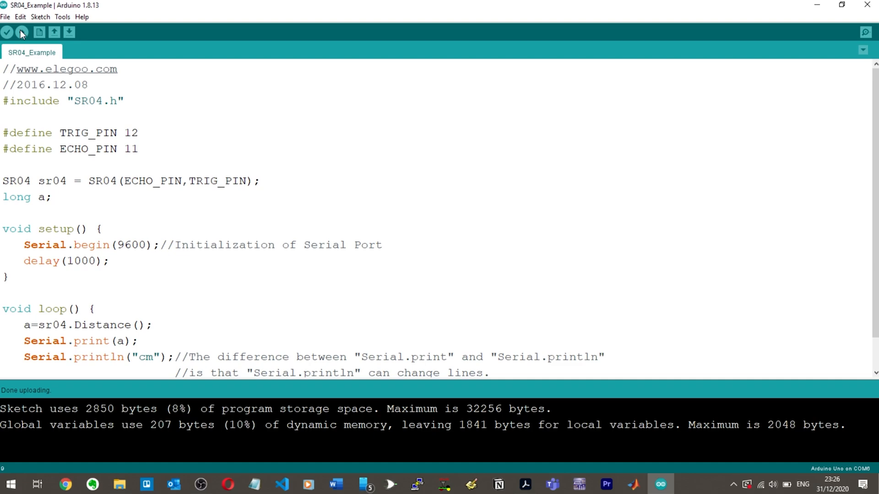
pyautogui.scroll(-3)
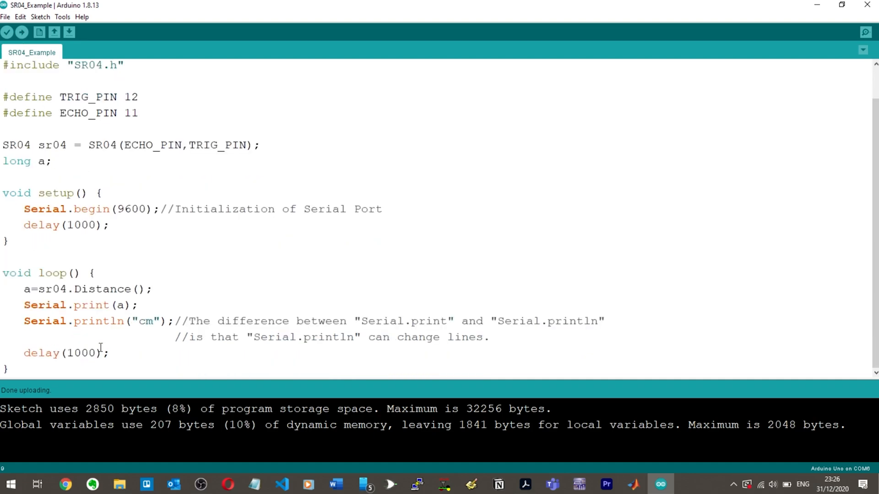
pyautogui.moveTo(103, 316)
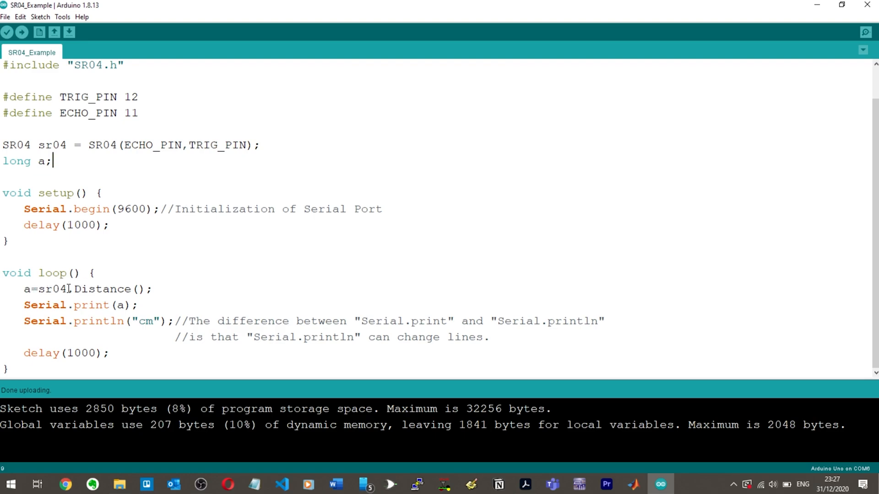
pyautogui.moveTo(69, 289)
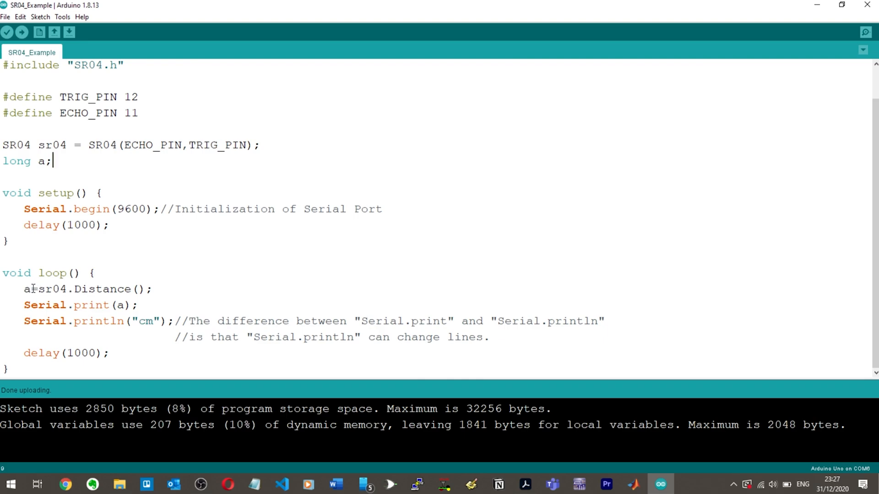
pyautogui.moveTo(127, 305)
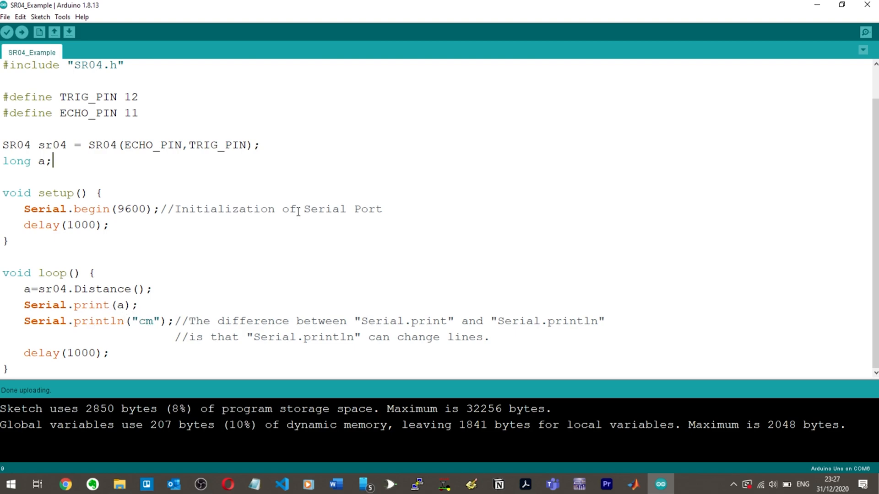
pyautogui.moveTo(783, 89)
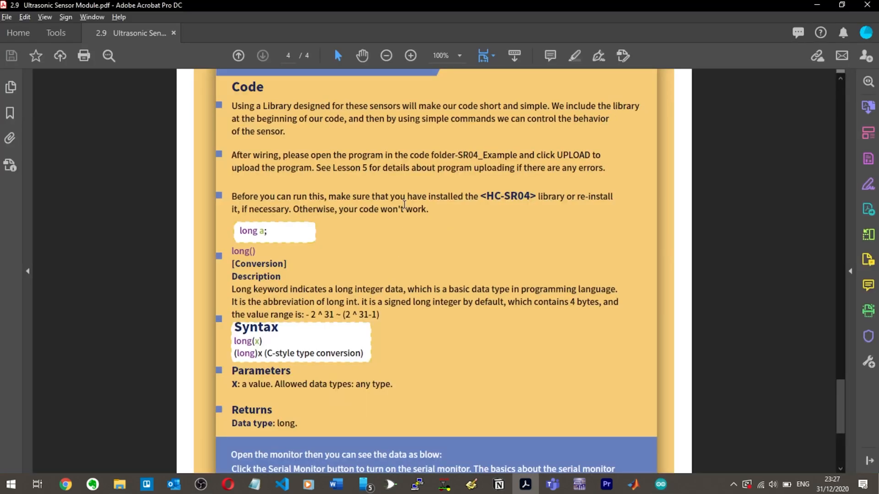
# Scroll the PDF guide down to the 'Open the monitor' serial output section.
pyautogui.scroll(-3)
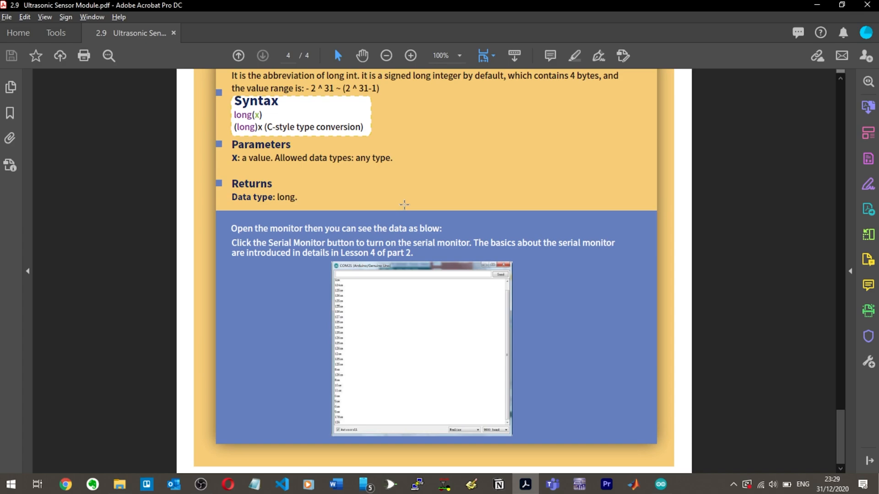
pyautogui.moveTo(429, 227)
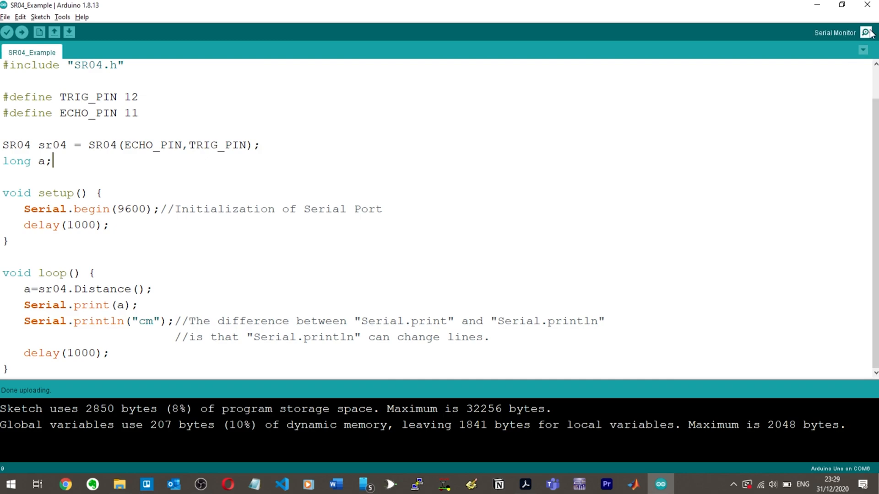
# Open the Serial Monitor on COM6 to stream HC-SR04 distance readings in cm.
pyautogui.click(865, 32)
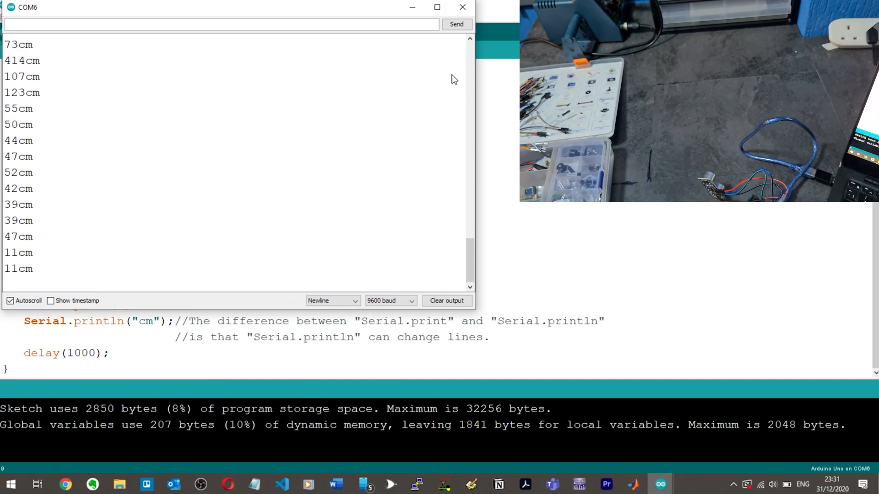
pyautogui.click(462, 7)
pyautogui.write(' centimetres')
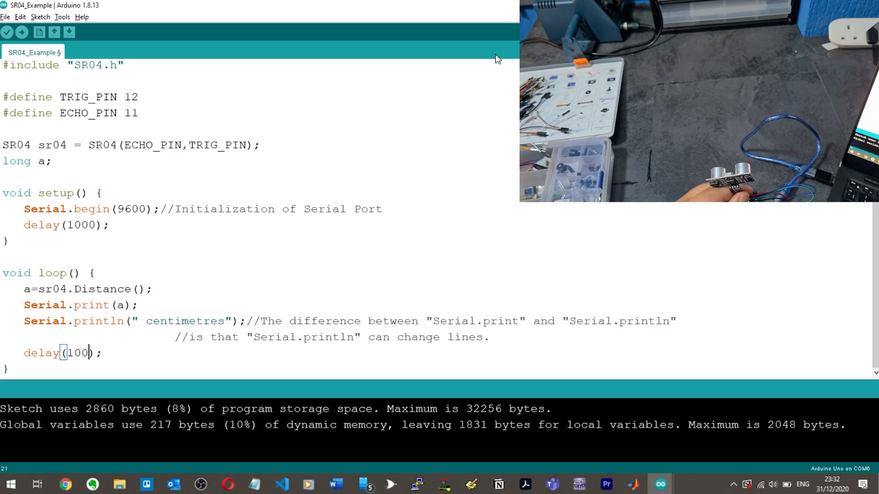
pyautogui.moveTo(7, 32)
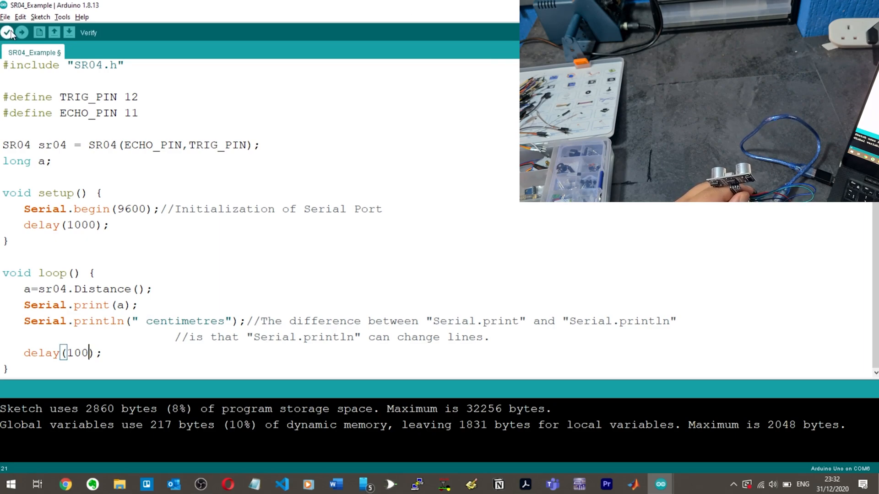
# Verify the edited sketch and close the Serial Monitor showing distance readings.
pyautogui.click(7, 32)
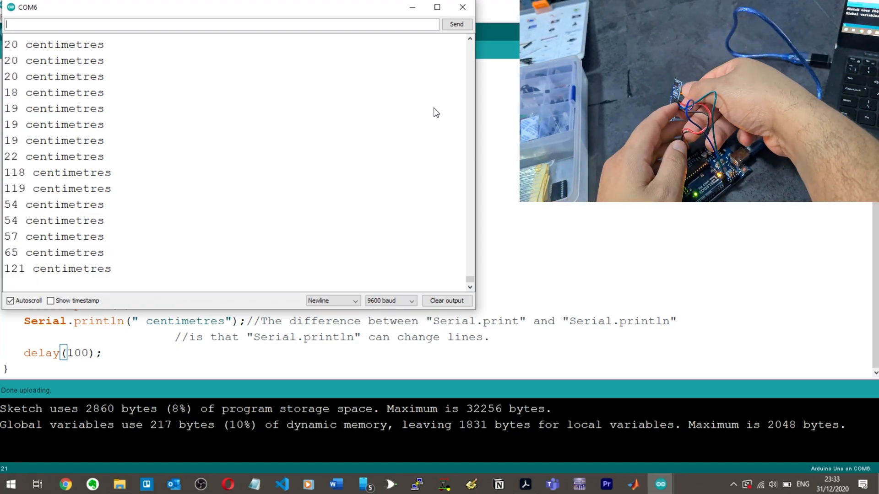
pyautogui.click(462, 7)
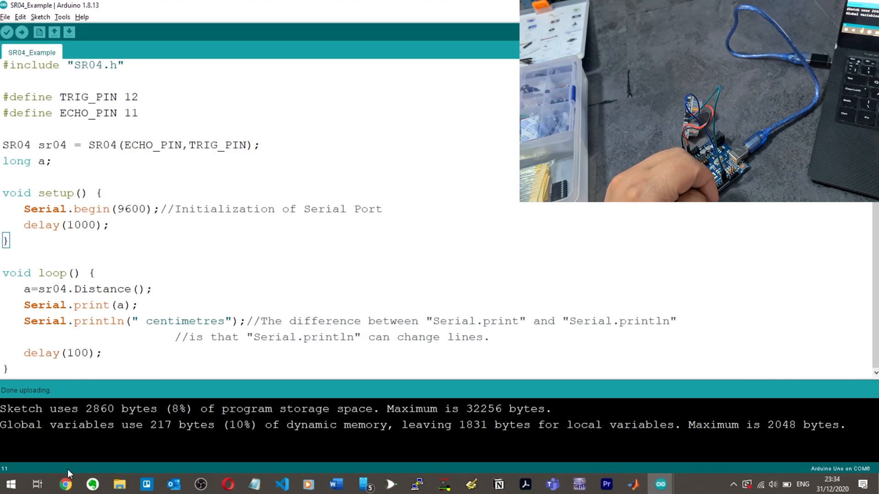
# Search 'if statement in arduino' and read the 'if - Arduino Reference' page.
pyautogui.write('if st')
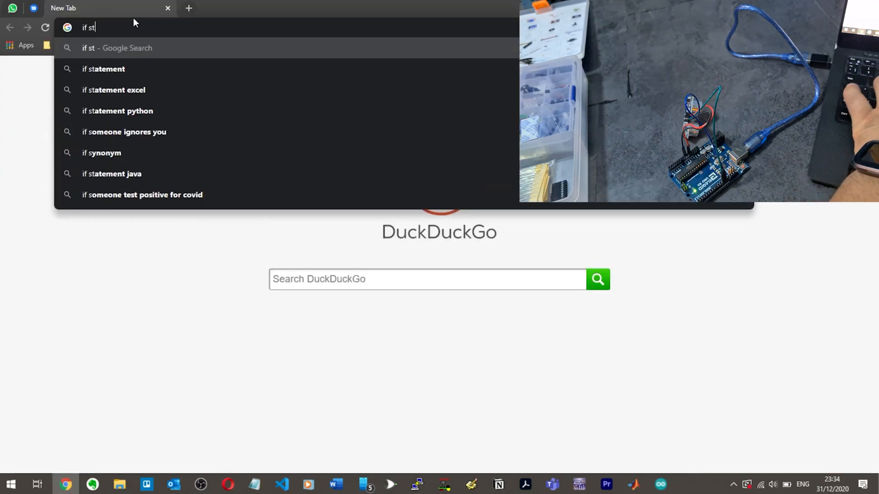
pyautogui.write('if statement in arduino')
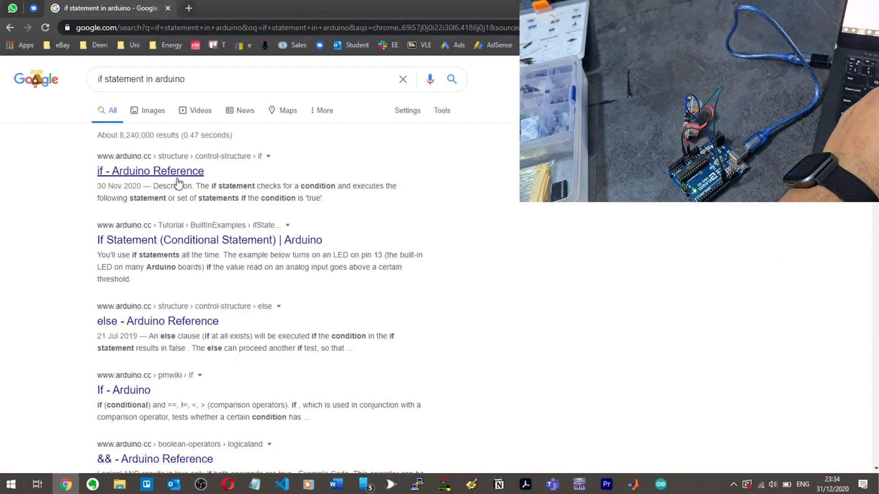
pyautogui.click(149, 170)
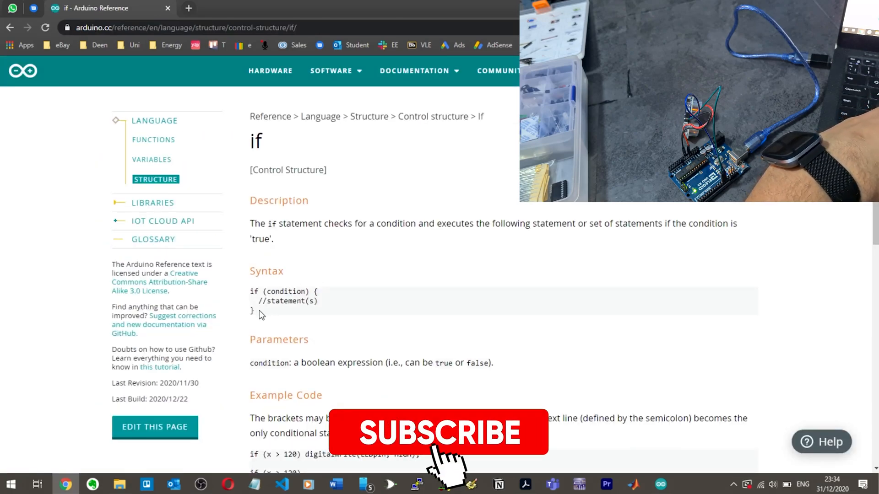
pyautogui.scroll(-3)
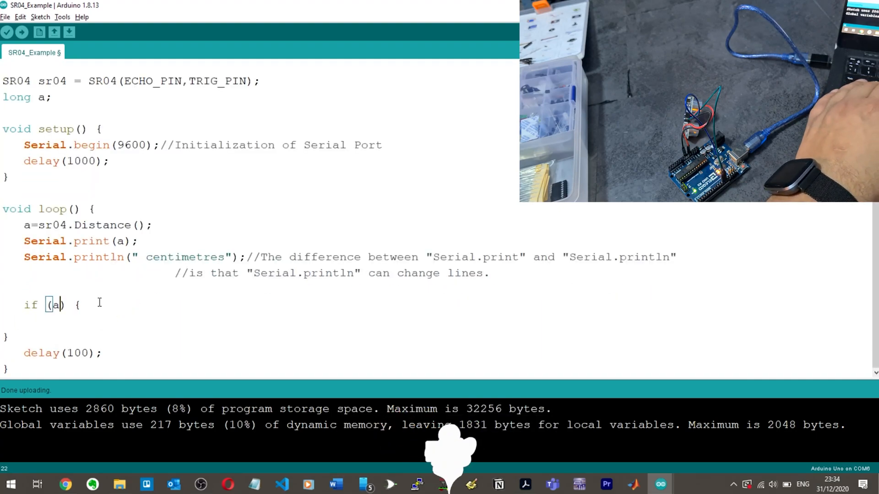
# Write if (a < 10) containing Serial.println("CRASH!!!!!"), adapted from the centimetres print line.
pyautogui.write('< 10')
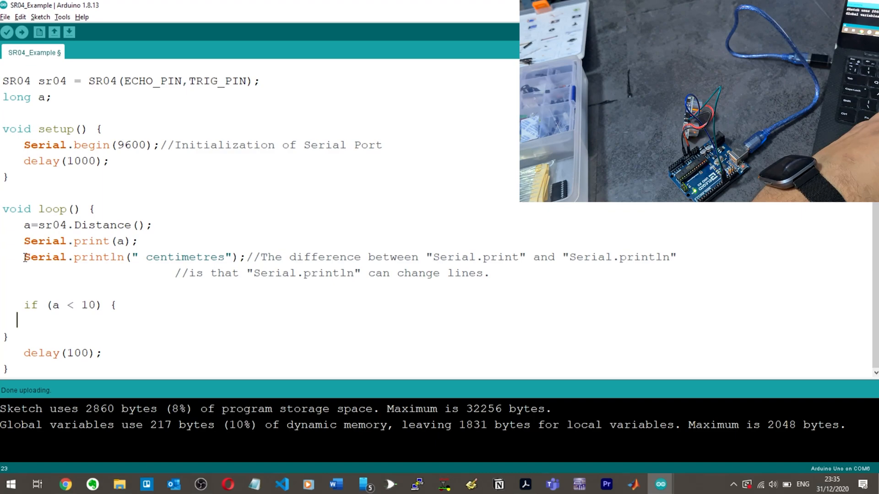
pyautogui.write('Serial.println(" centimetres");')
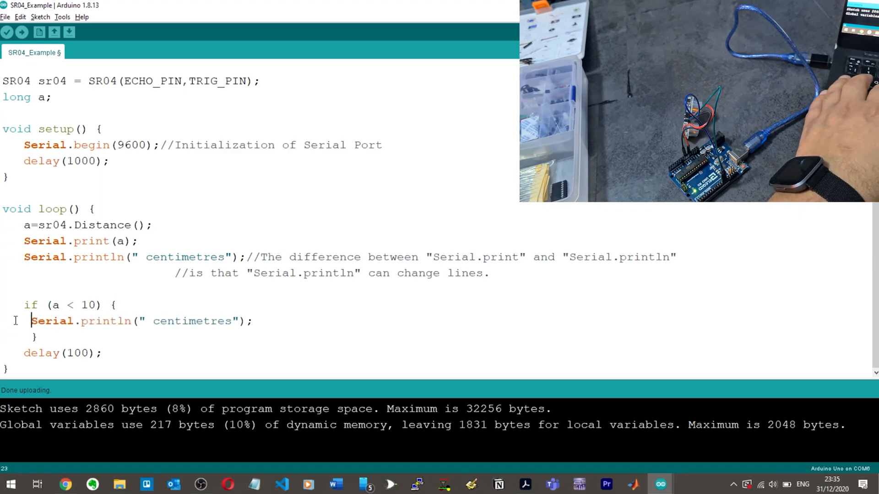
pyautogui.doubleClick(193, 320)
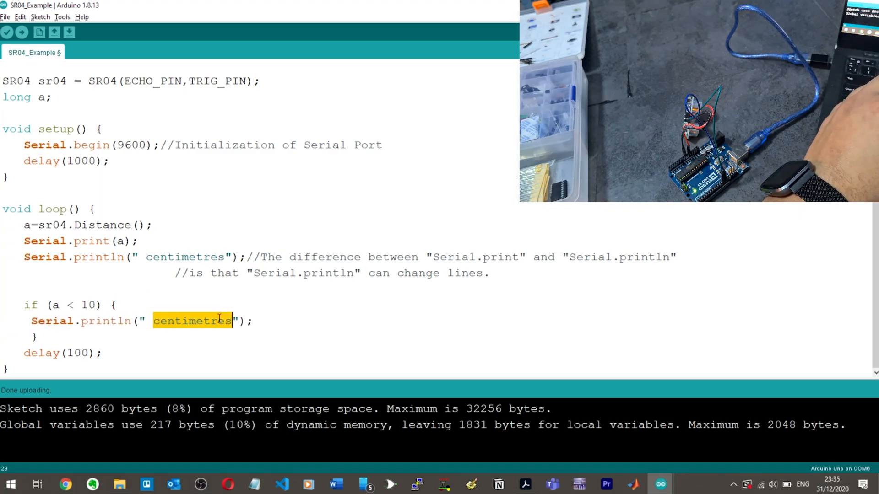
pyautogui.write('CRASH!!!')
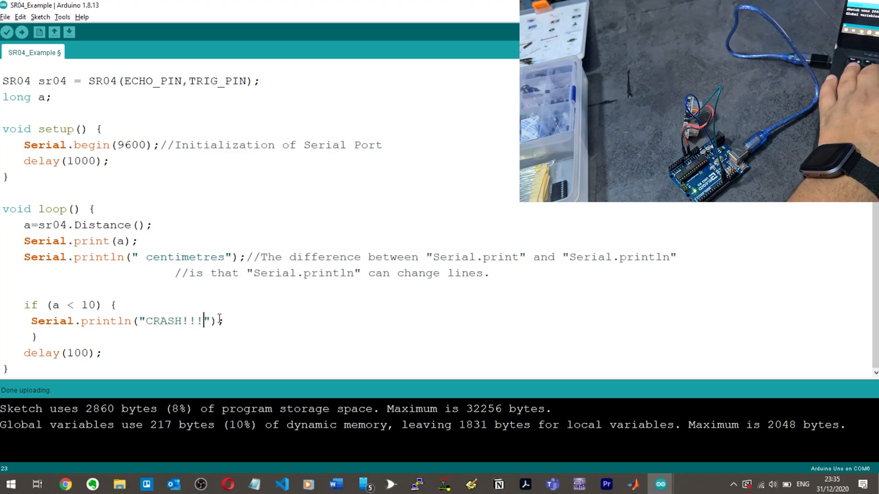
pyautogui.write('!!')
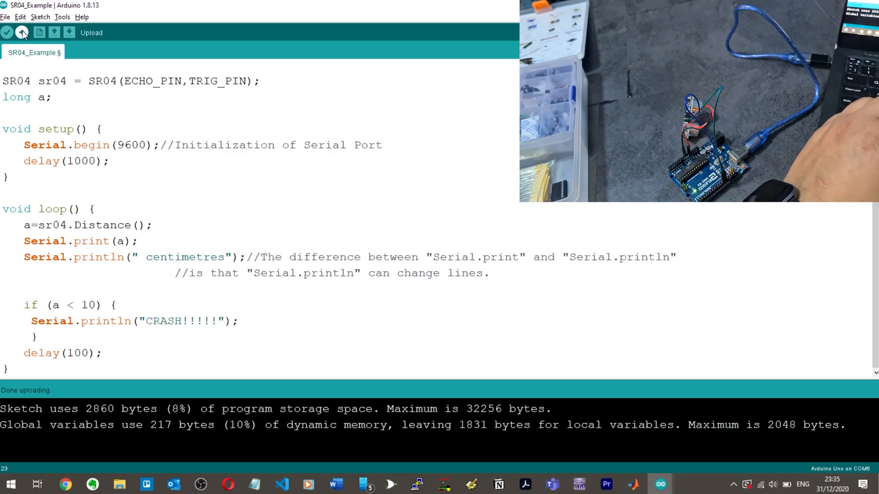
# Upload the crash-check sketch, watch CRASH!!!!! at 4–5 cm, then close the Serial Monitor.
pyautogui.click(22, 32)
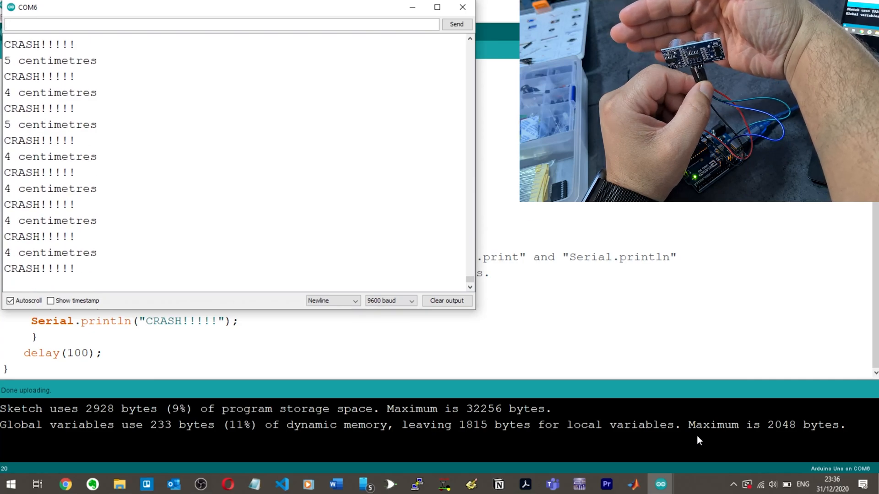
pyautogui.click(462, 7)
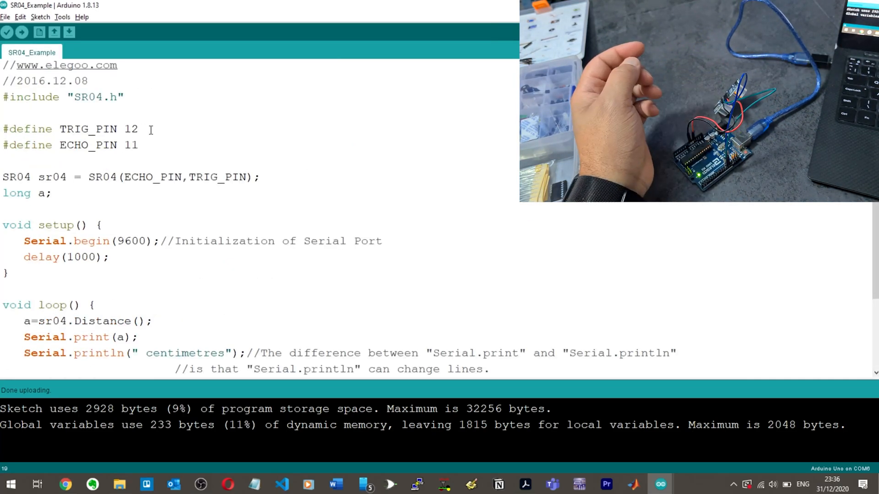
# Change #define ECHO_PIN from 11 to 10 and upload the sketch.
pyautogui.click(138, 129)
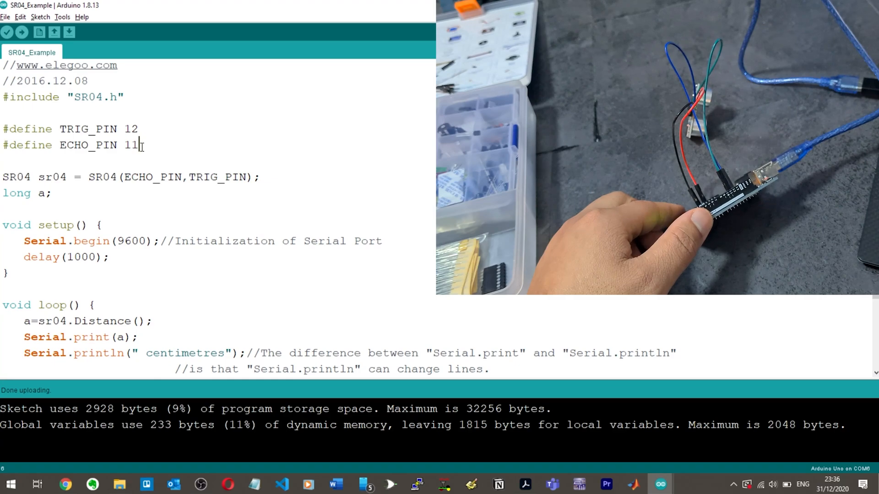
pyautogui.write('10')
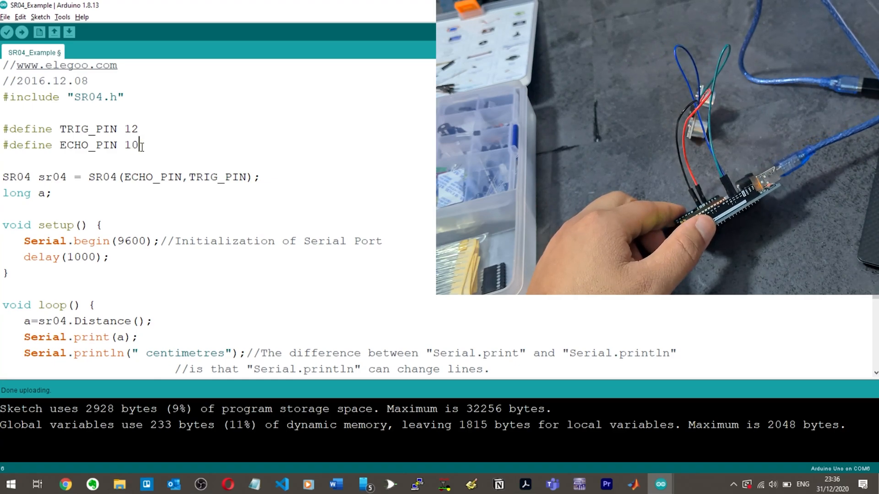
pyautogui.click(22, 32)
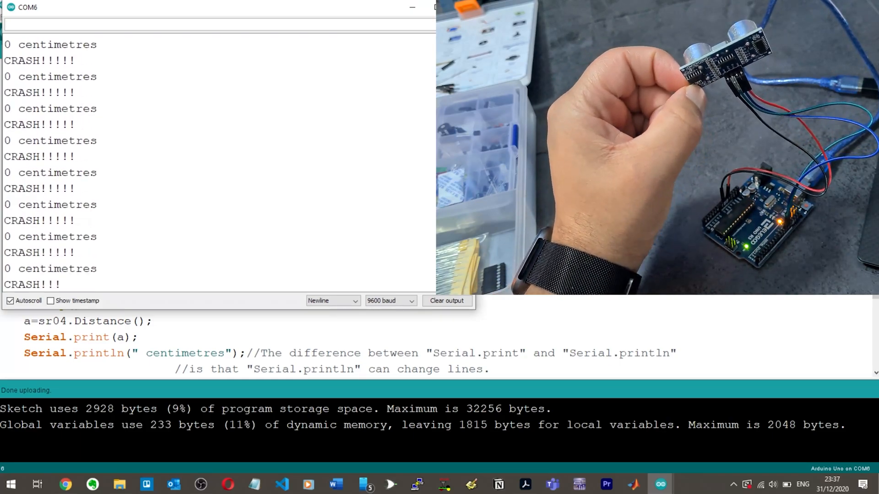
# Watch the zero readings turn into 115–156 cm distances, then open the SR04_Example folder in File Explorer.
pyautogui.click(434, 7)
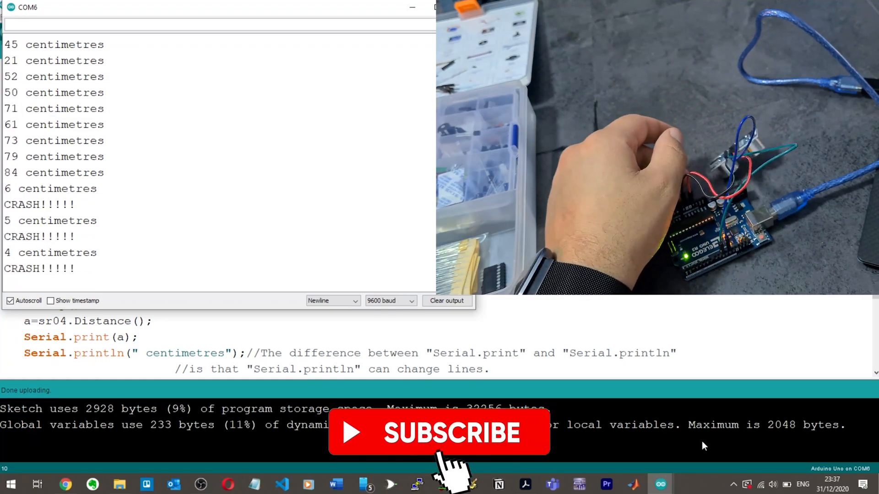
pyautogui.click(439, 432)
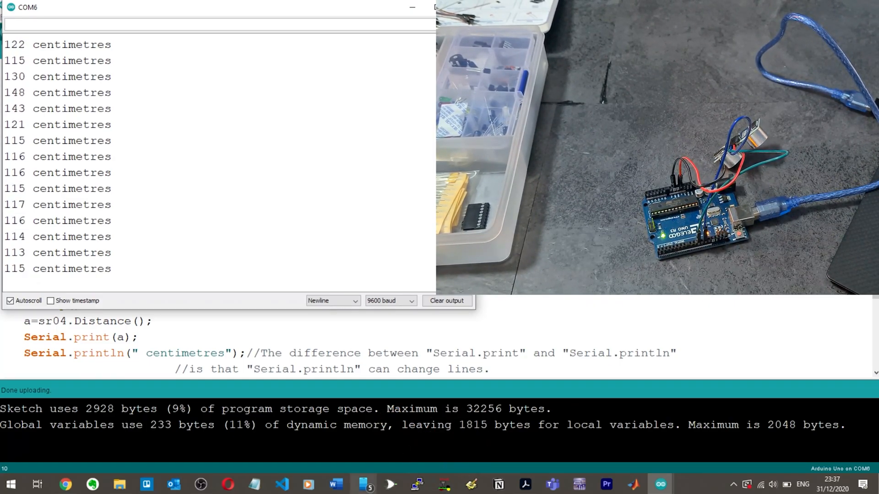
pyautogui.click(118, 485)
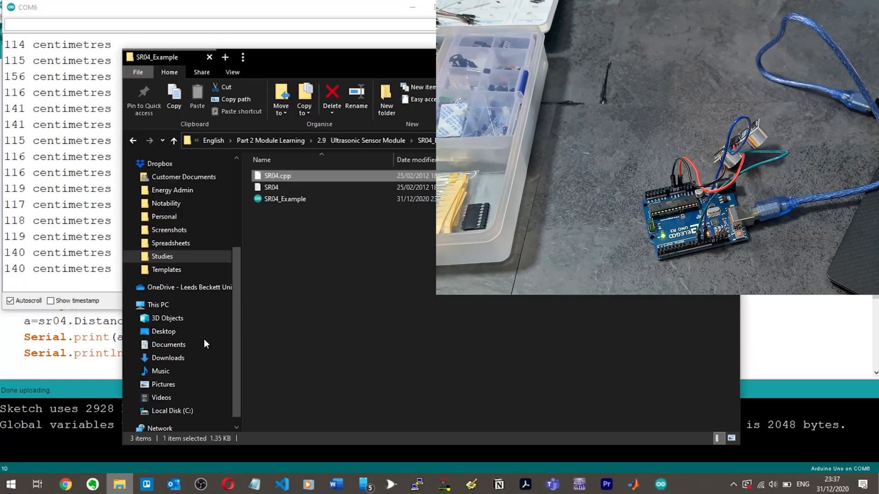
# Go up to 'Part 2 Module Learning' via the address bar breadcrumb.
pyautogui.click(368, 141)
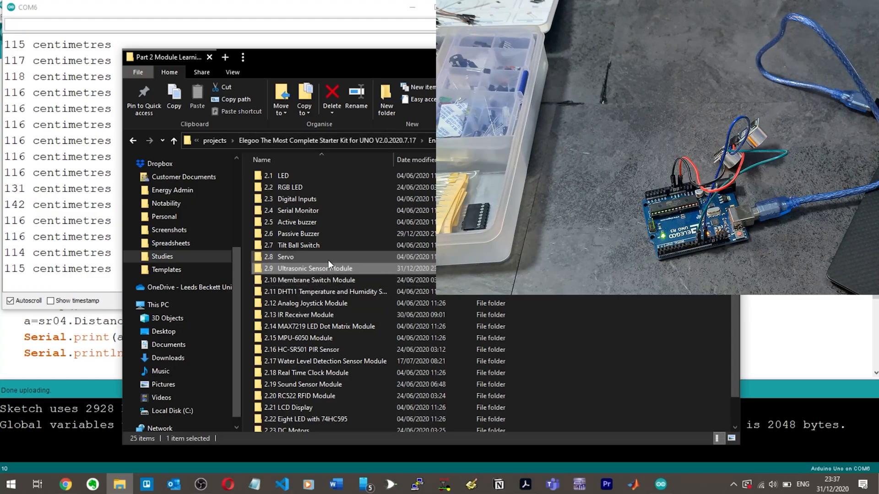
pyautogui.moveTo(328, 261)
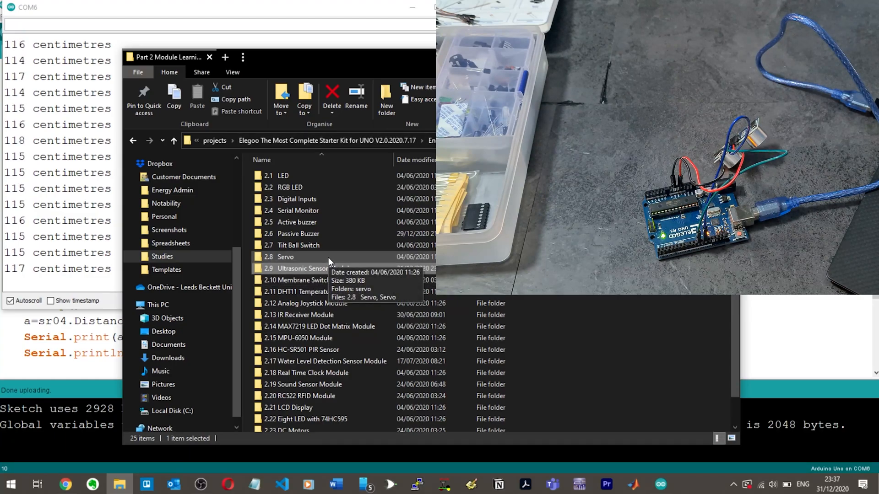